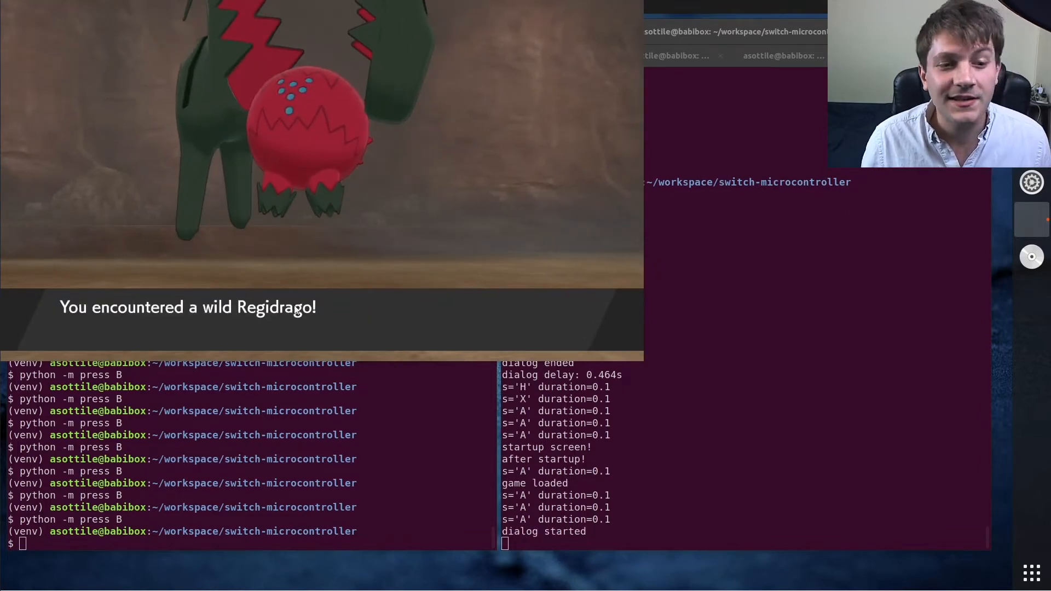
mouse_move(324, 333)
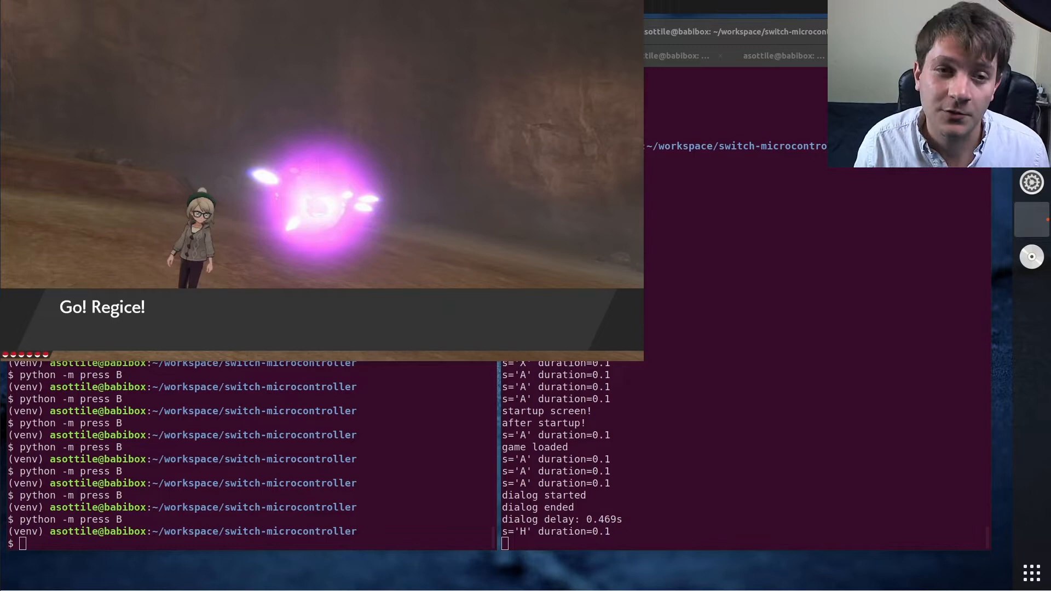
mouse_move(592, 532)
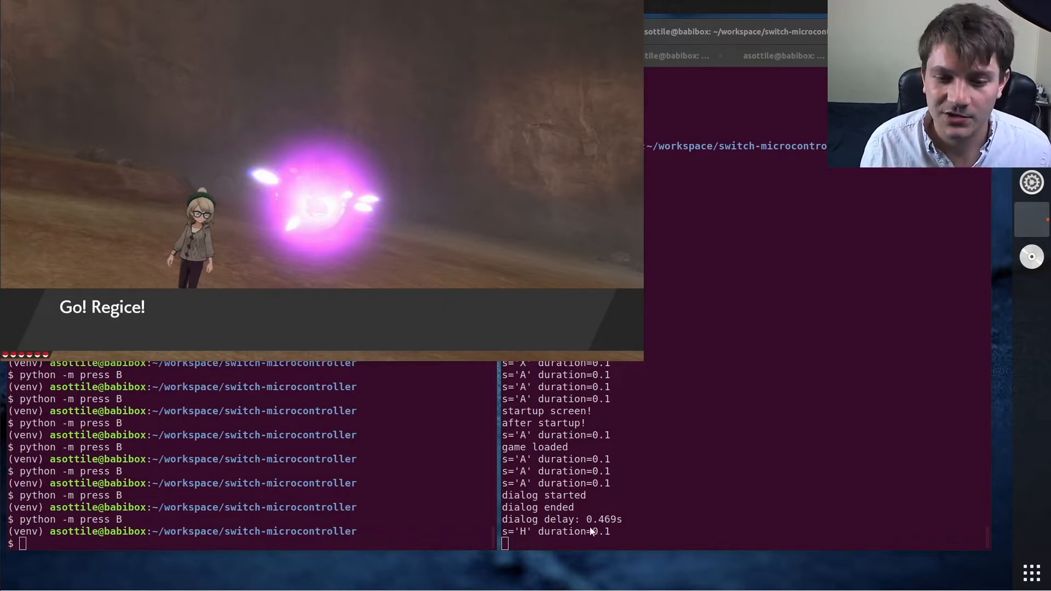
mouse_move(610, 540)
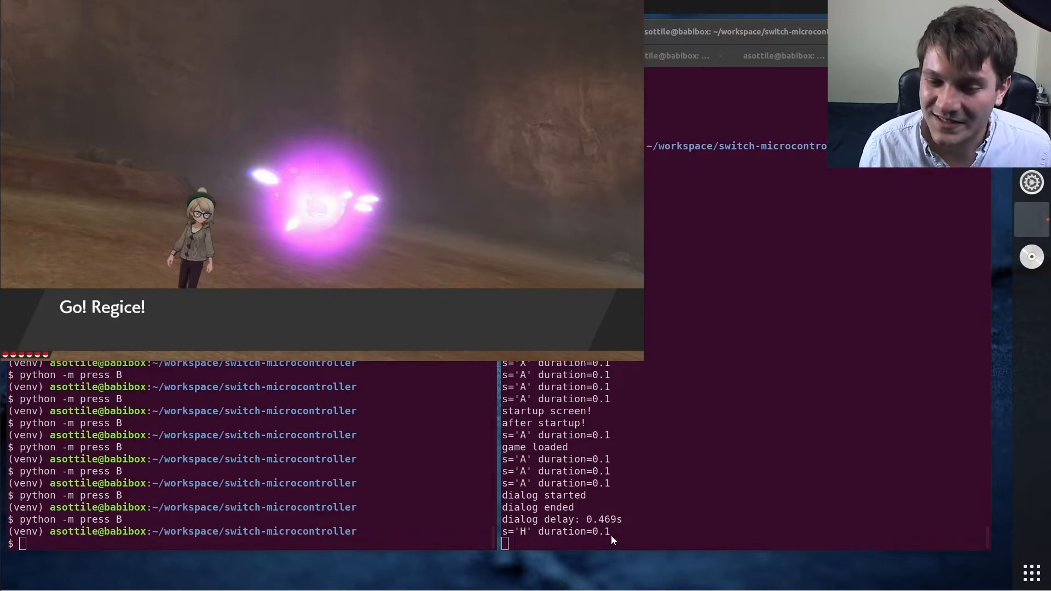
mouse_move(710, 562)
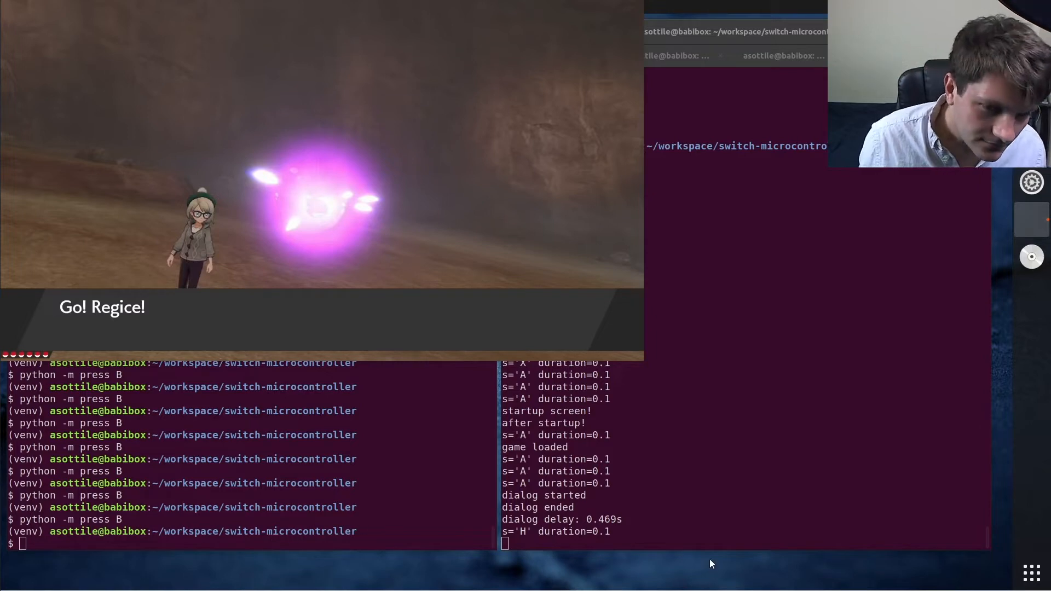
mouse_move(646, 524)
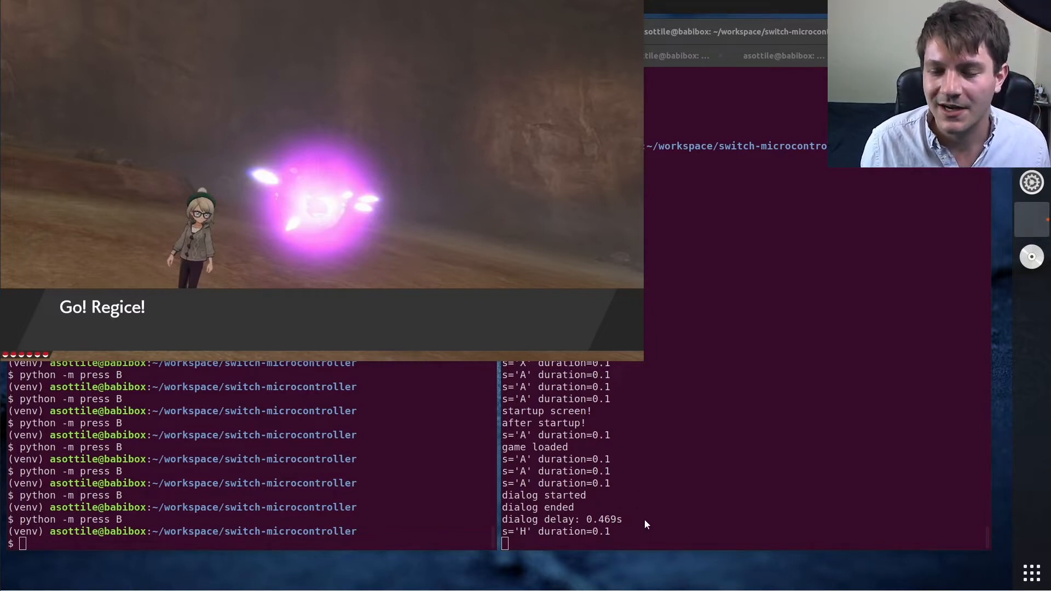
mouse_move(641, 521)
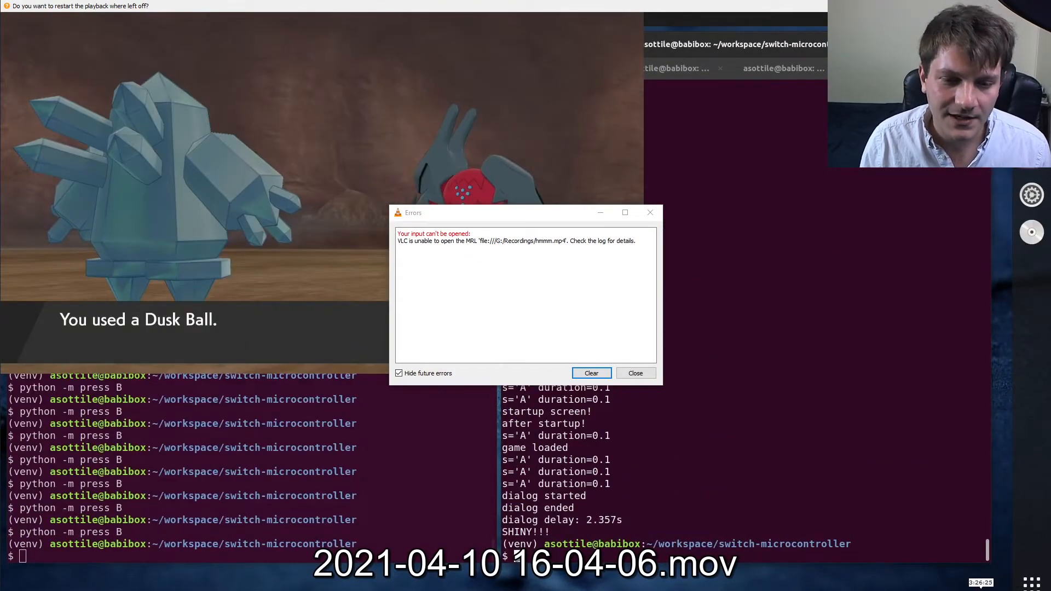
- Dismiss the file-can't-be-opened error so the shiny clip (2.357s delay) keeps playing
left_click(634, 372)
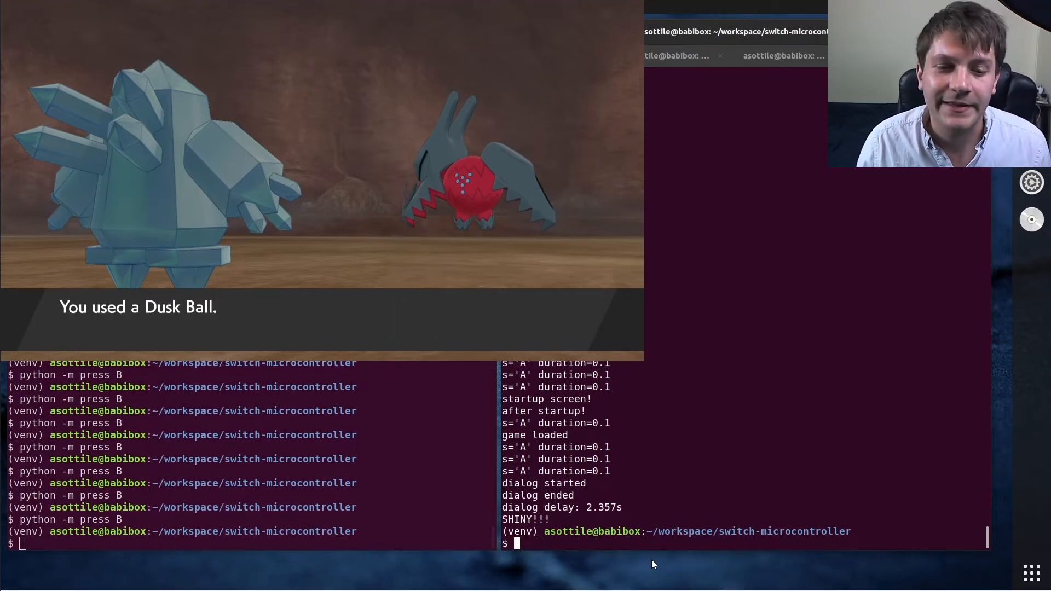
mouse_move(35, 318)
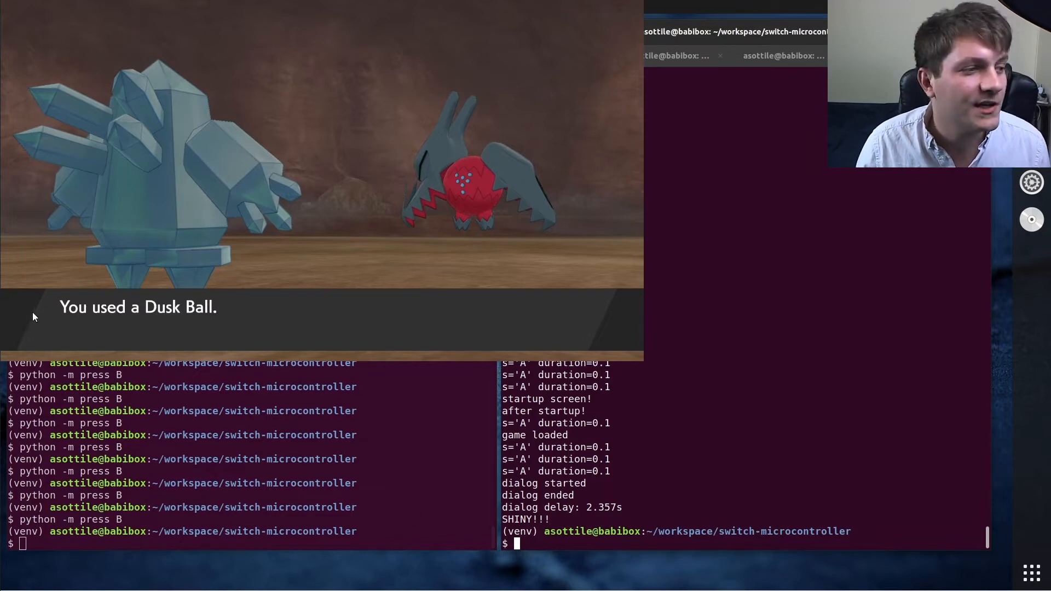